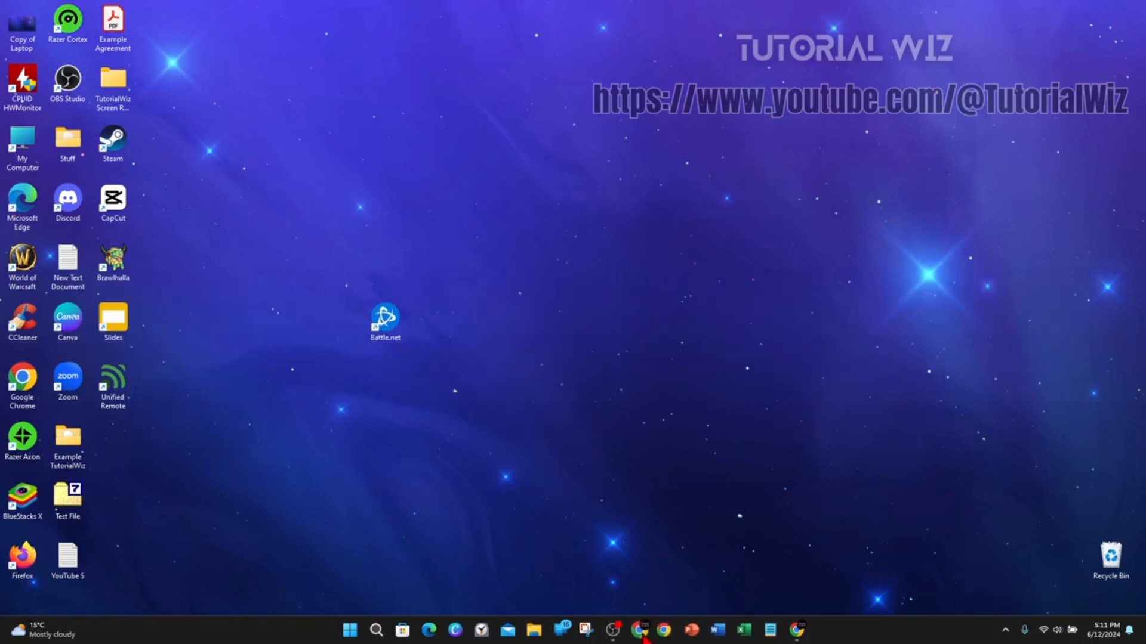
mouse_move(649, 314)
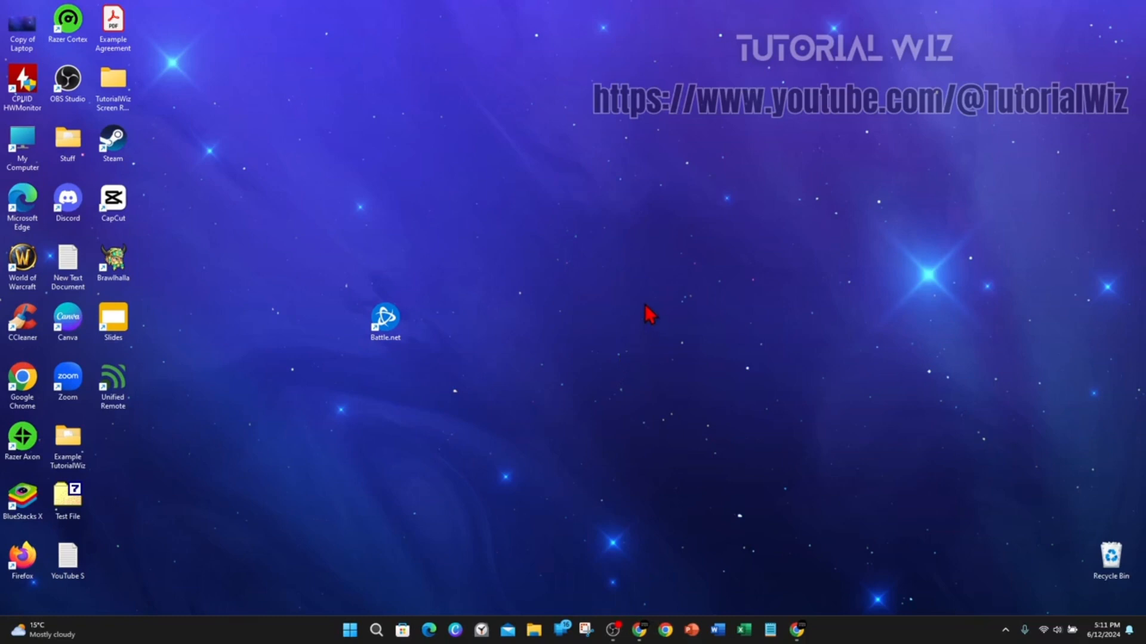
mouse_move(682, 327)
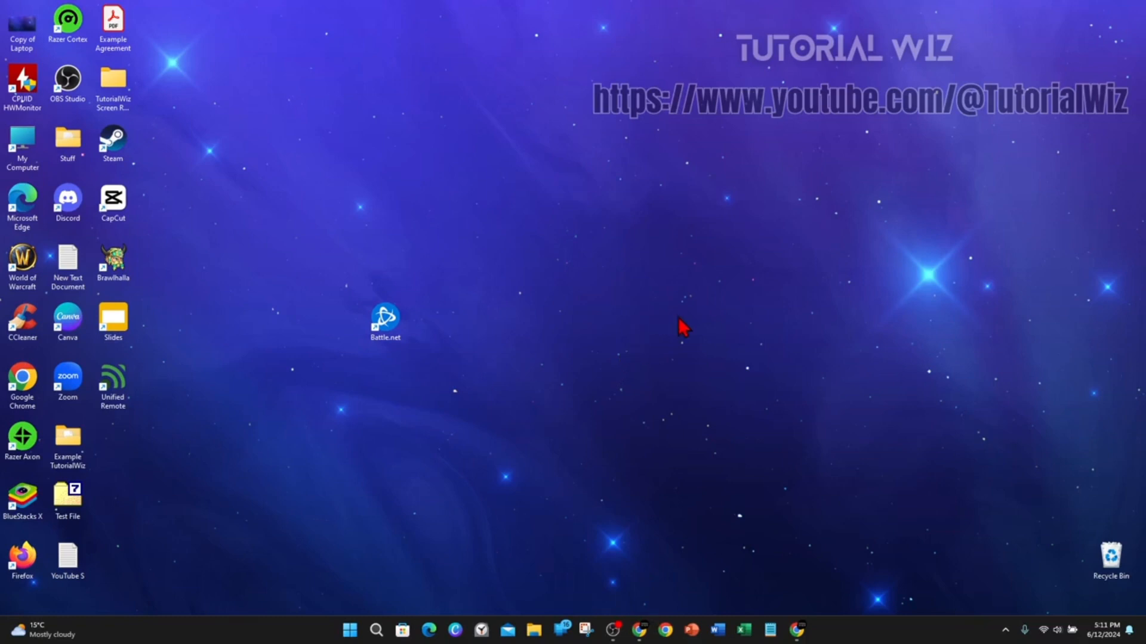
mouse_move(681, 331)
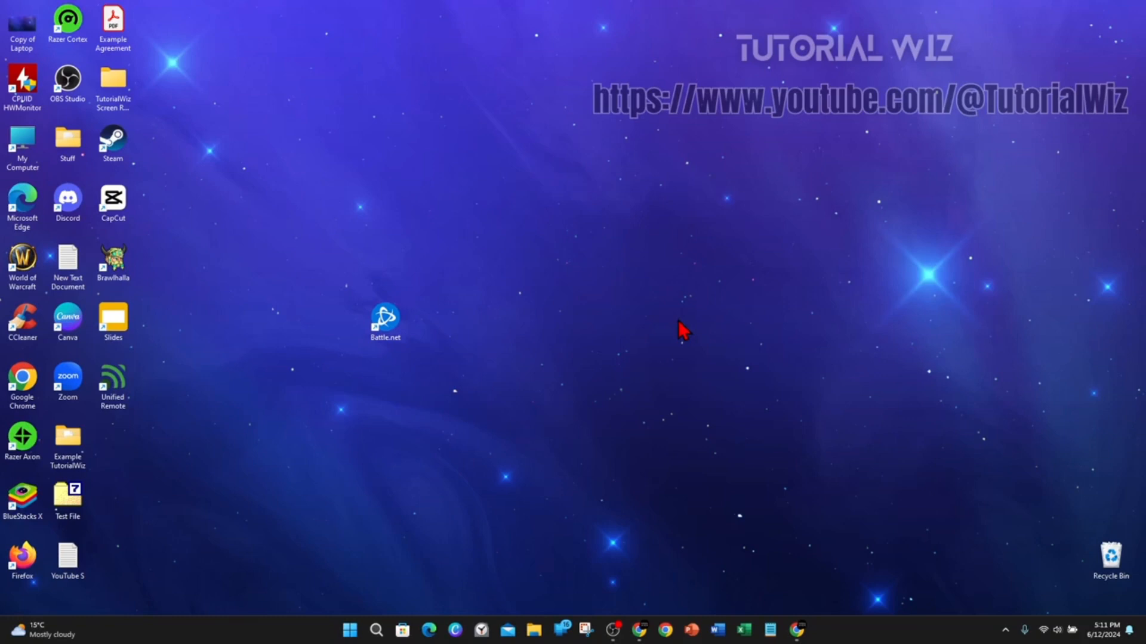
mouse_move(673, 389)
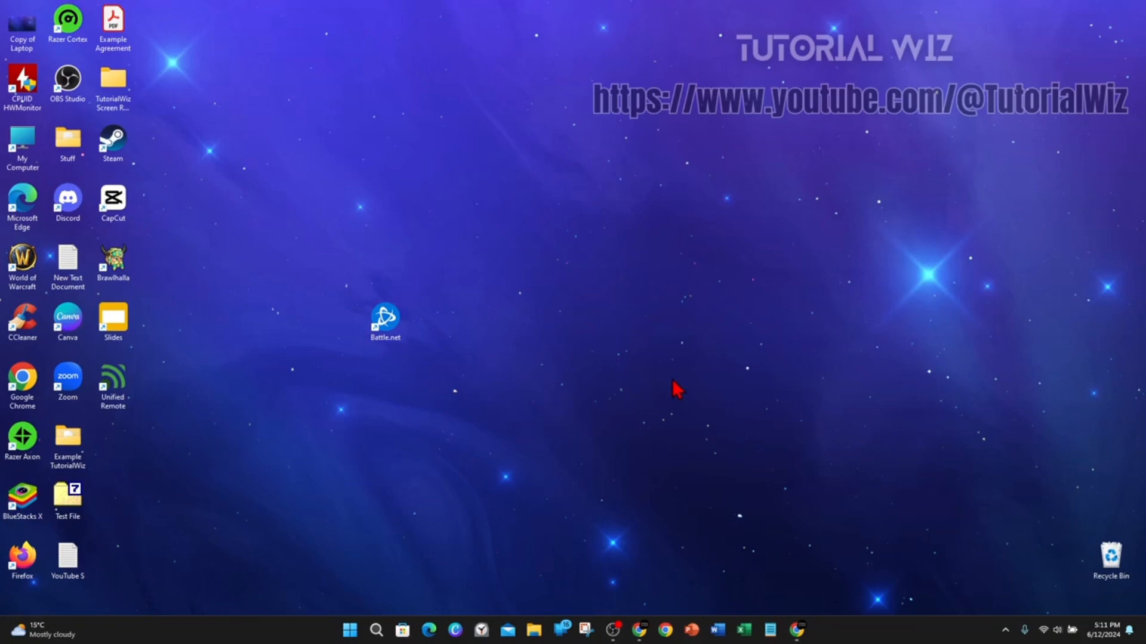
mouse_move(664, 380)
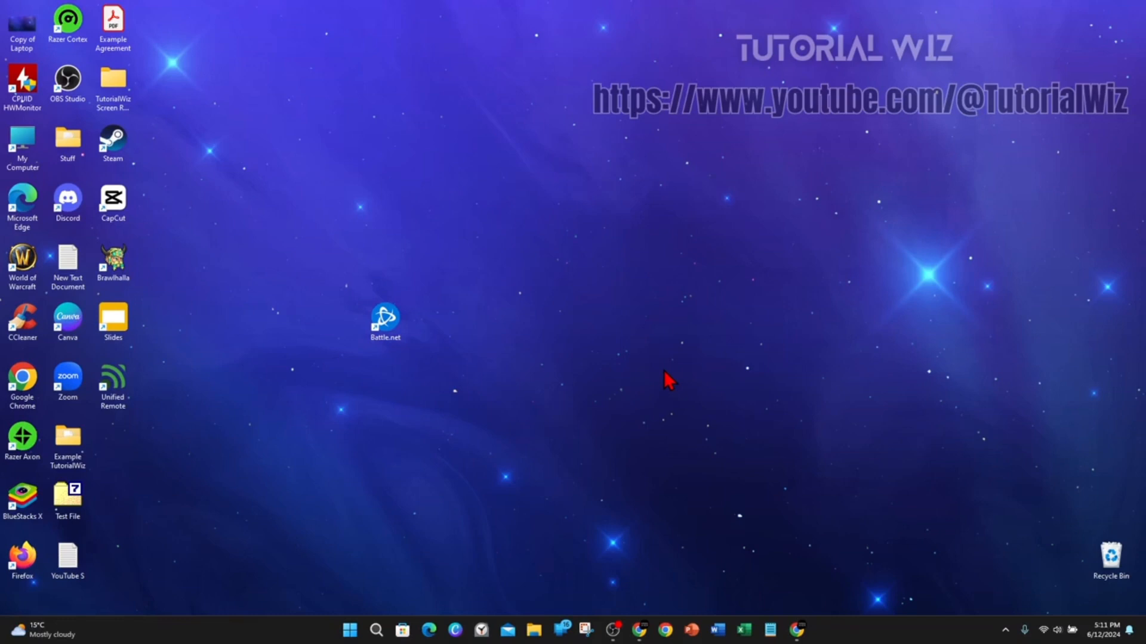
mouse_move(698, 324)
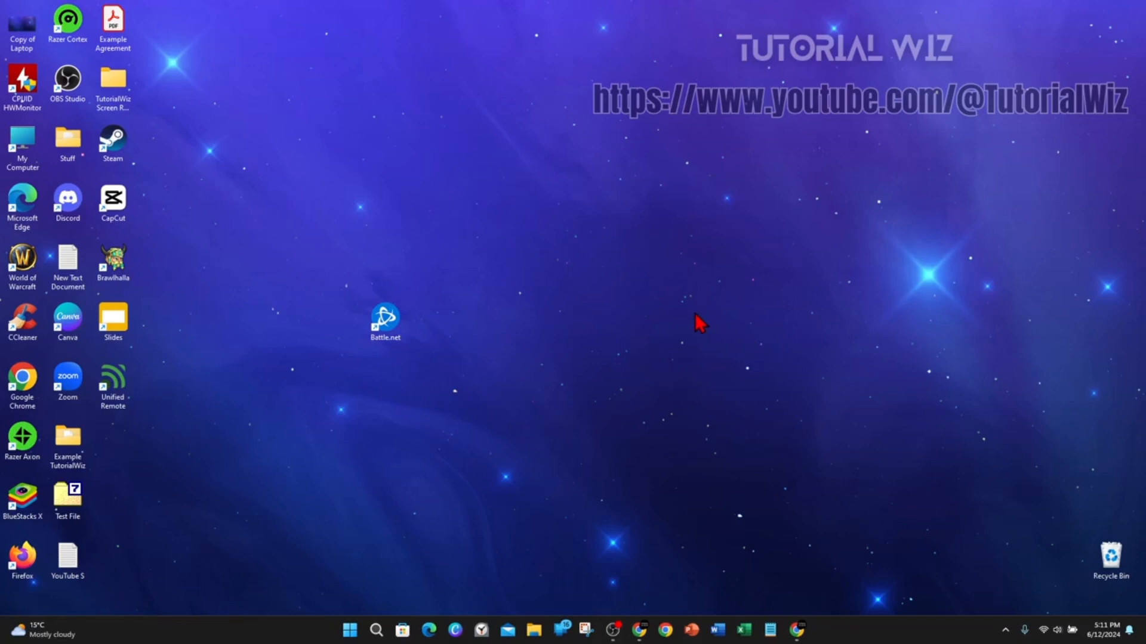
mouse_move(599, 265)
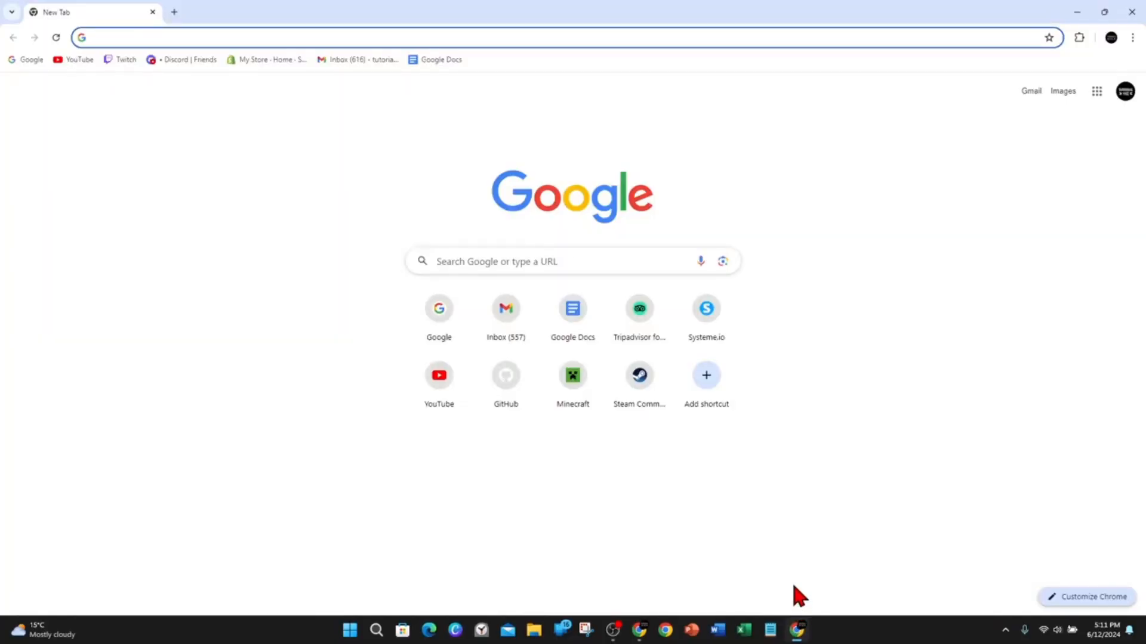
mouse_move(747, 438)
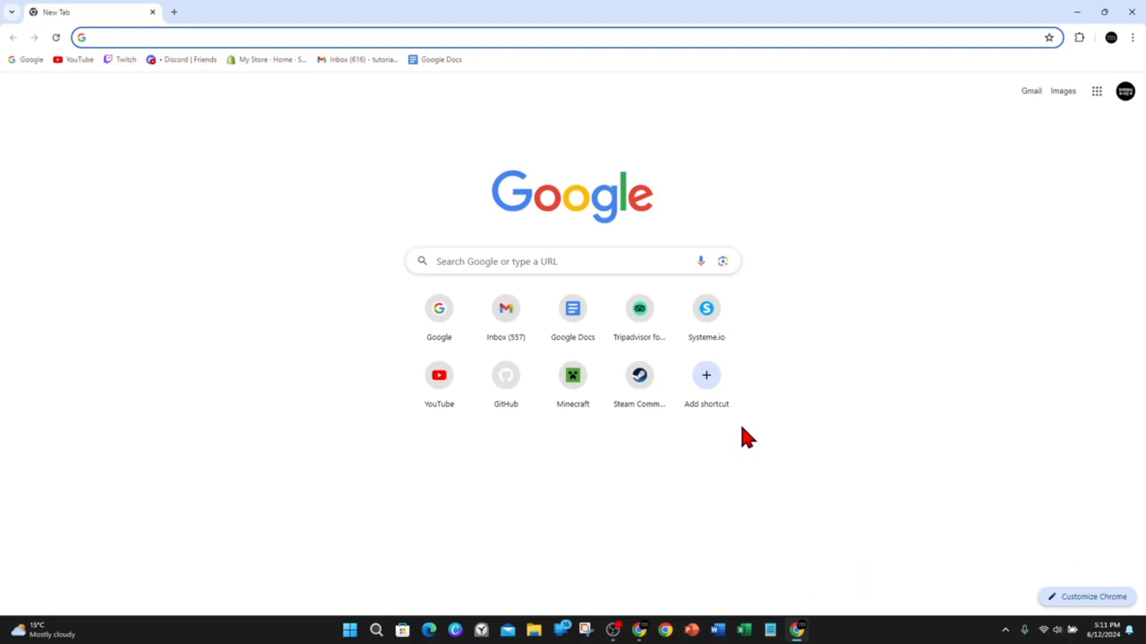
mouse_move(815, 381)
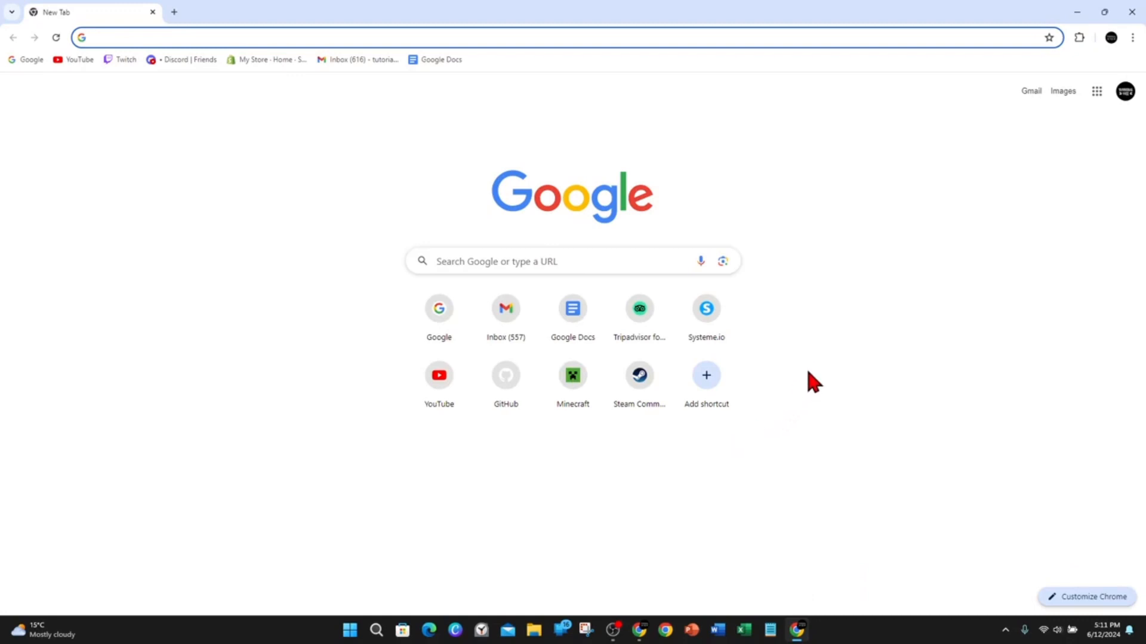
mouse_move(321, 271)
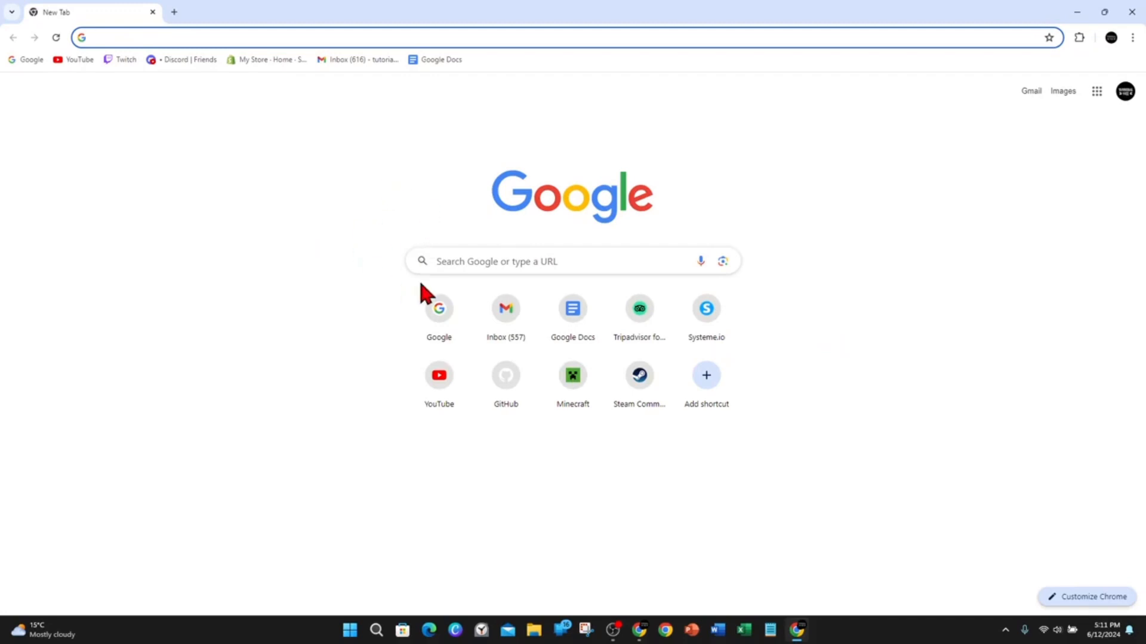
mouse_move(313, 344)
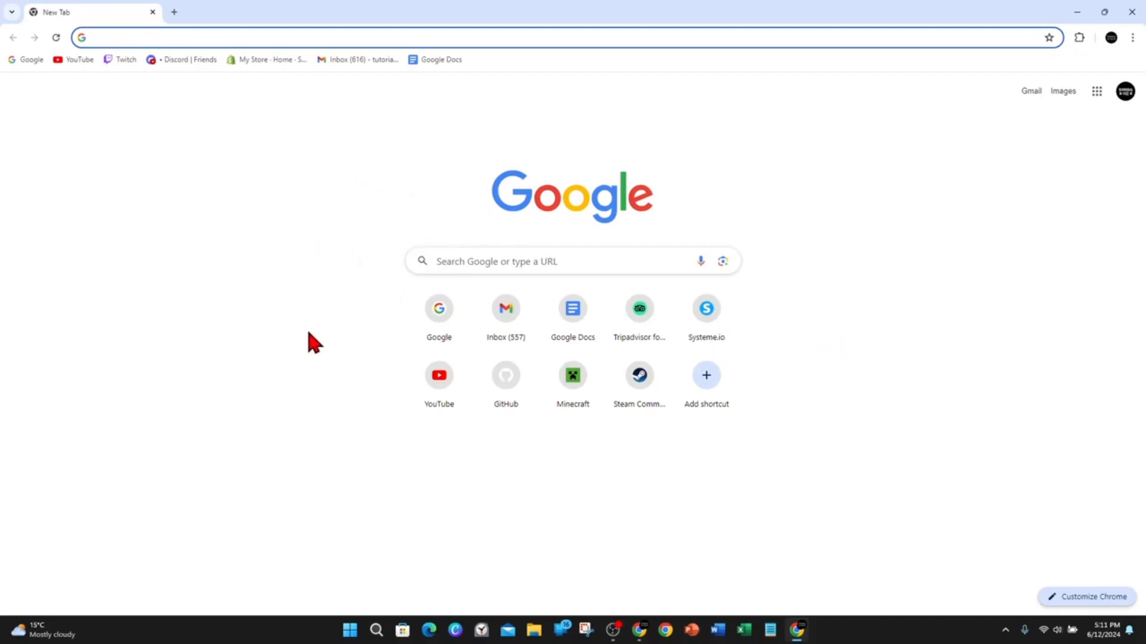
Step: Run a Google search for 'bluestacks' from Chrome's new tab page
left_click(95, 37)
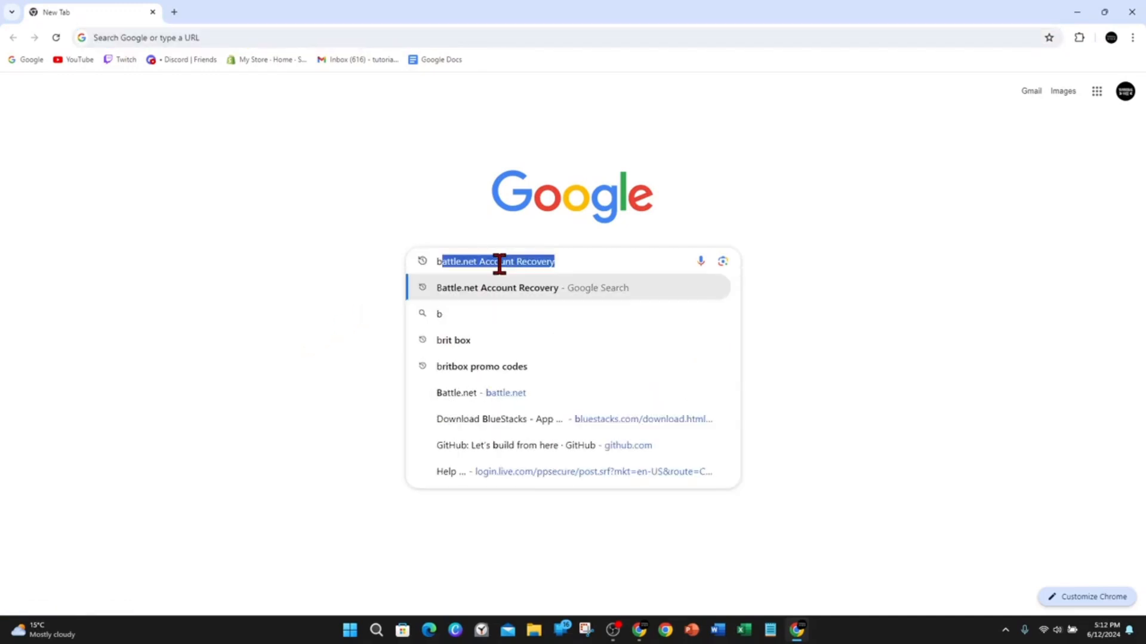
type("bluestacks")
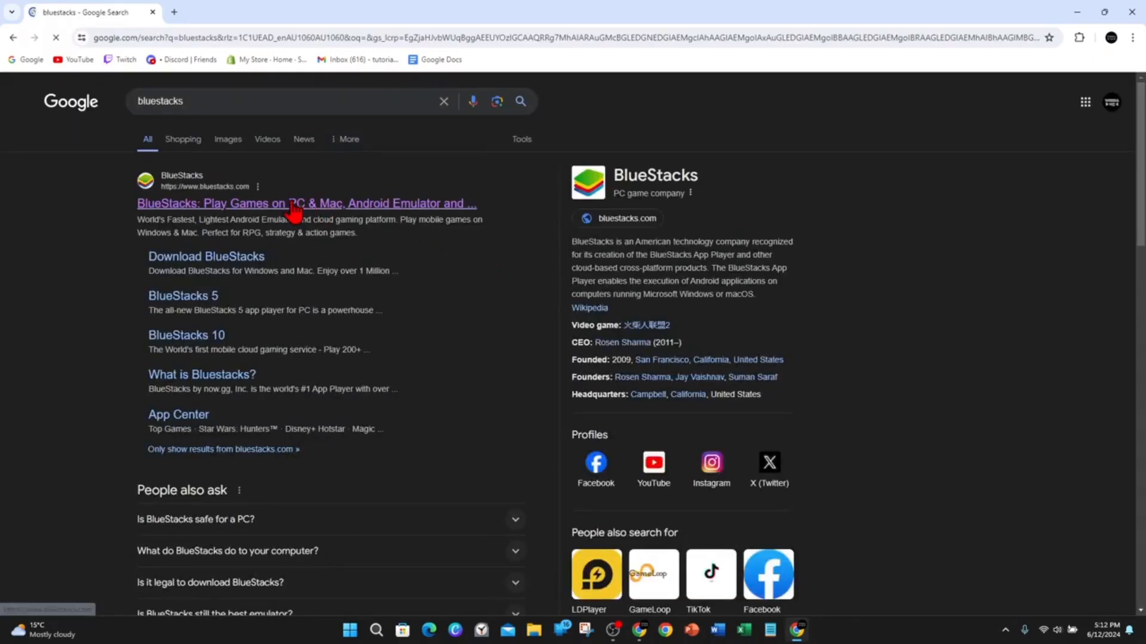
Step: Open the official 'BlueStacks: Play Games on PC & Mac' site from the results
left_click(306, 203)
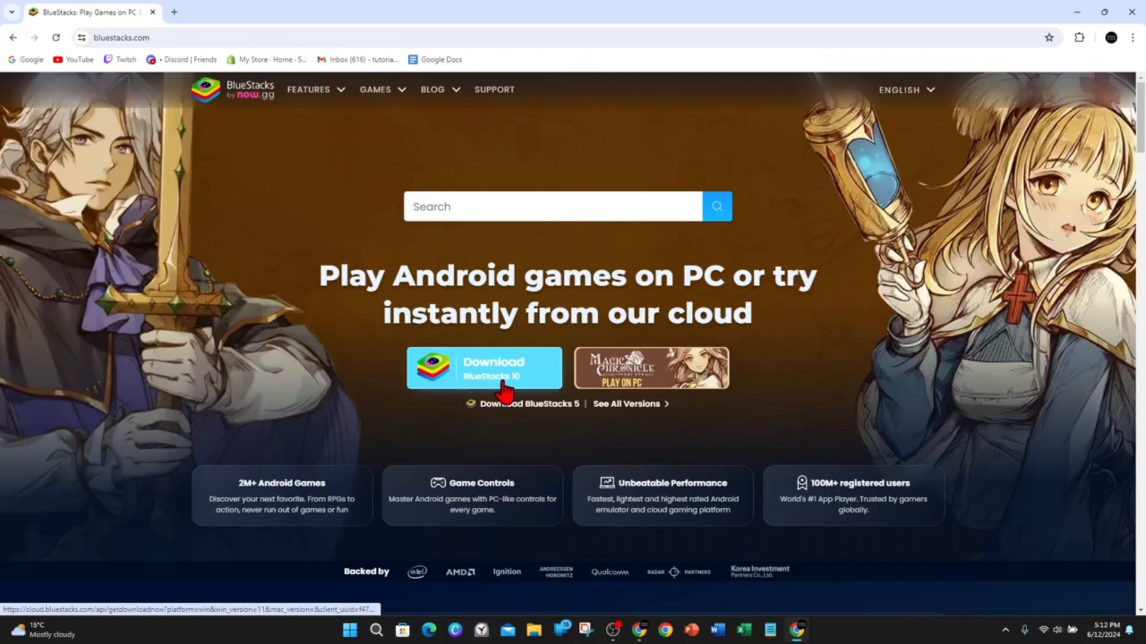
mouse_move(821, 76)
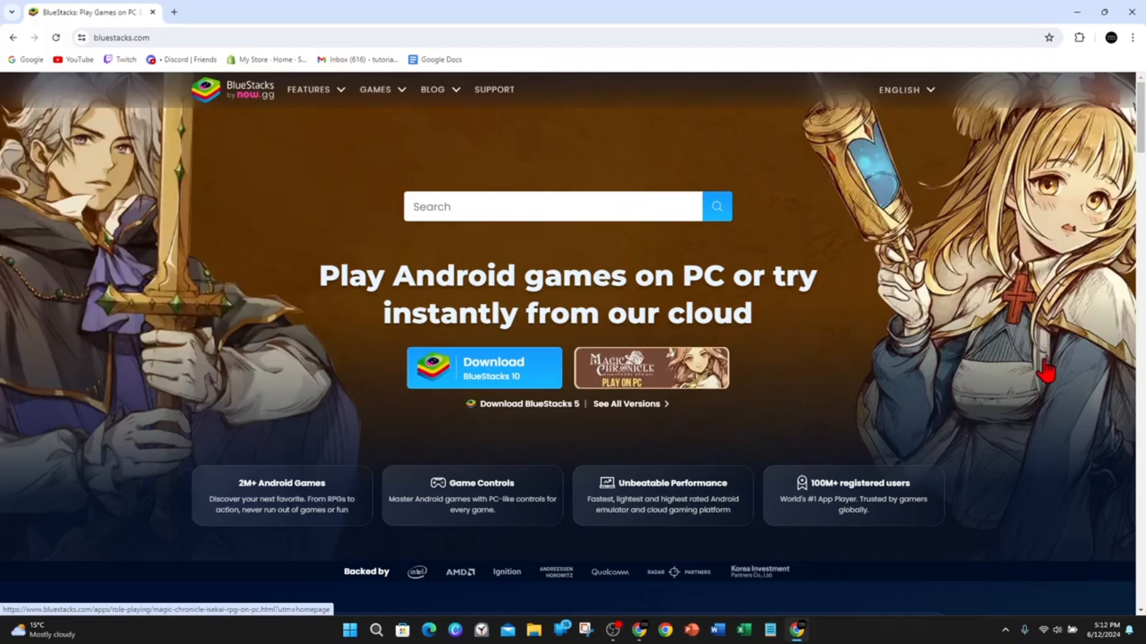
mouse_move(318, 35)
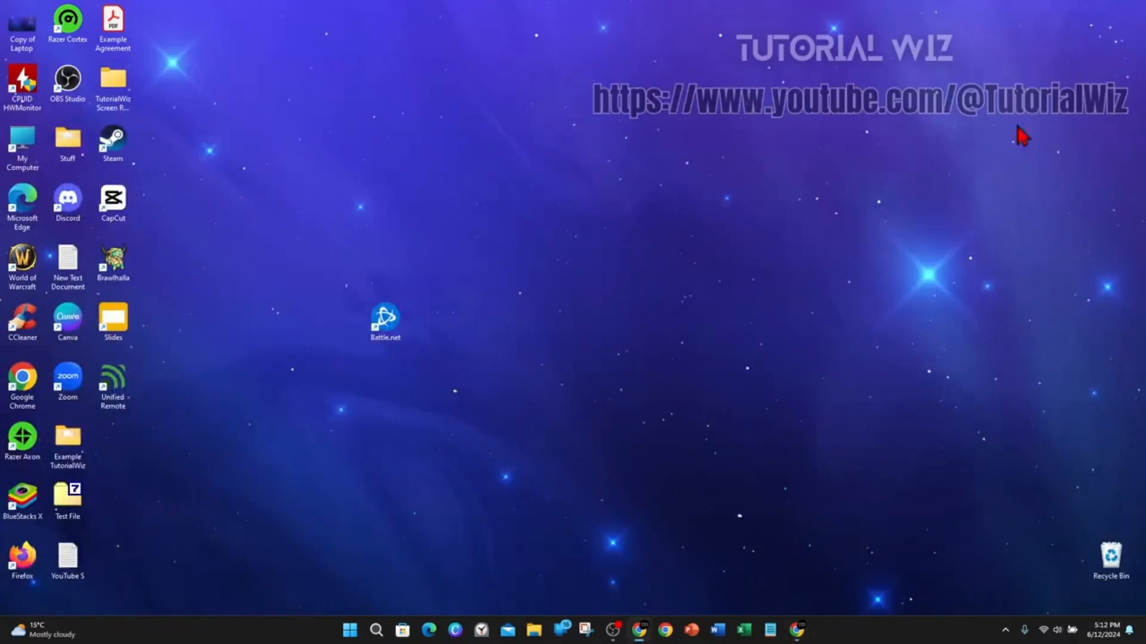
mouse_move(548, 245)
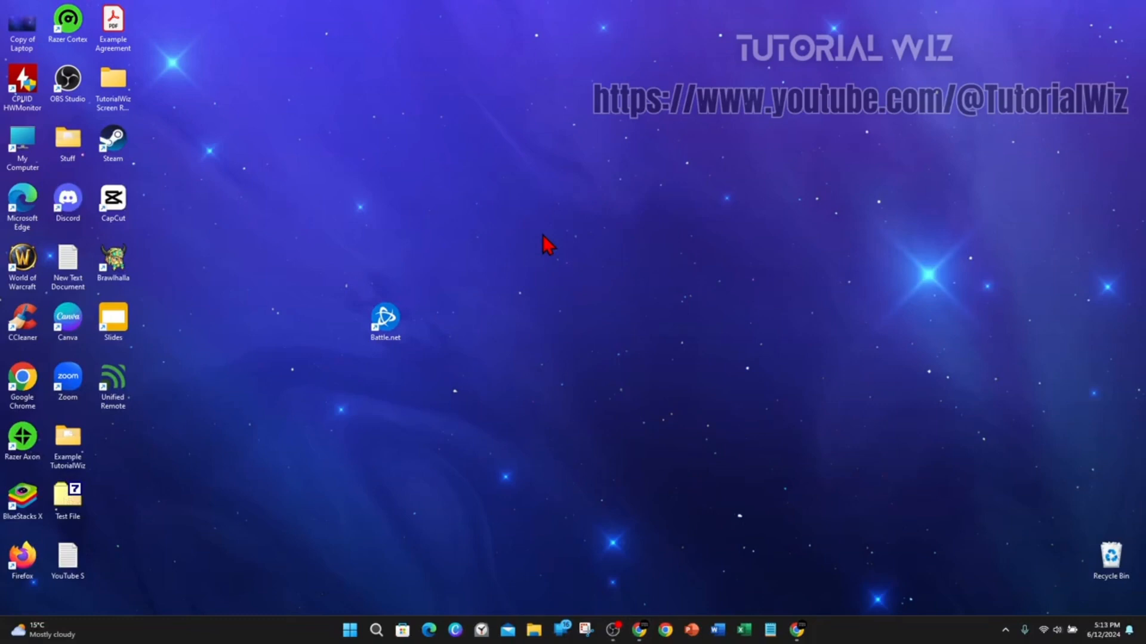
mouse_move(785, 369)
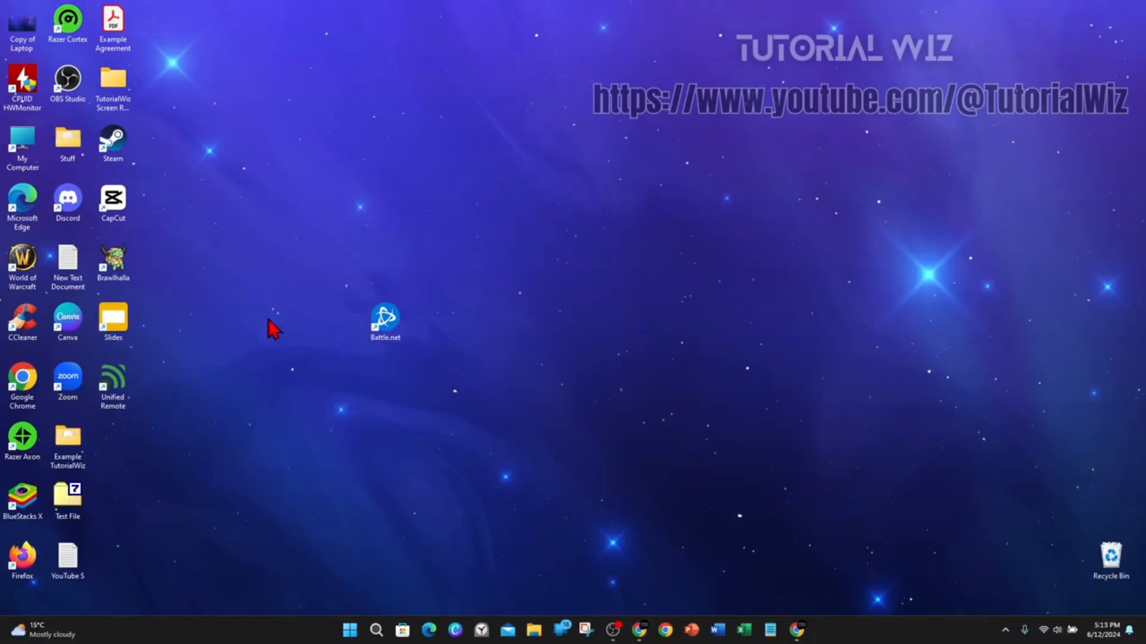
Step: Launch the BlueStacks X app player from its desktop shortcut
left_click(376, 630)
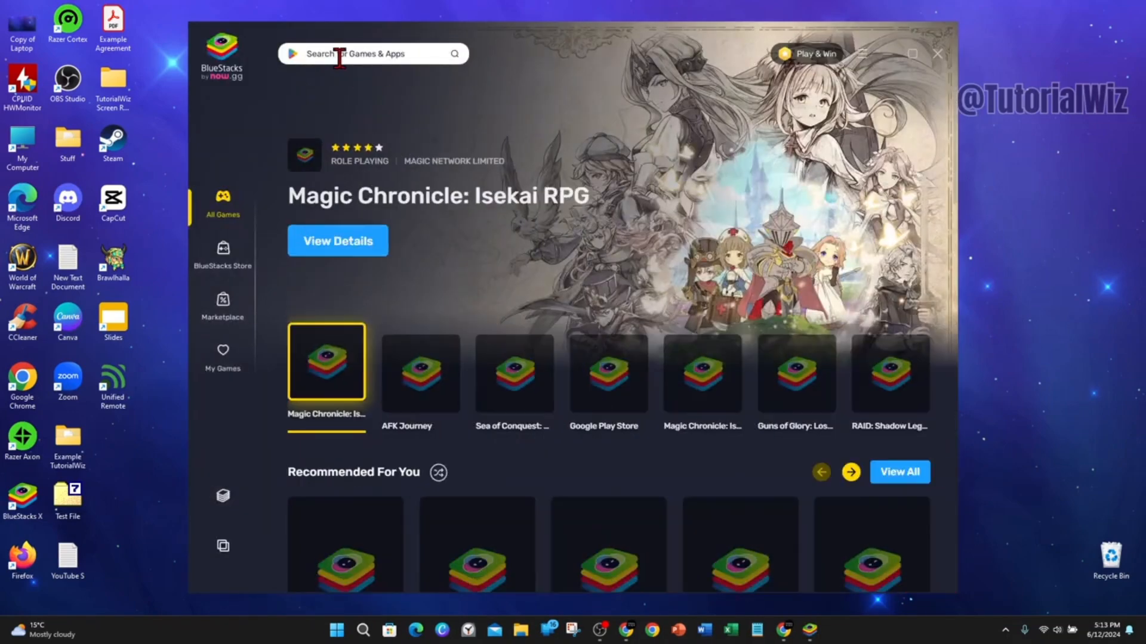
Step: Search BlueStacks for Microsoft Authenticator and open its app page
left_click(369, 54)
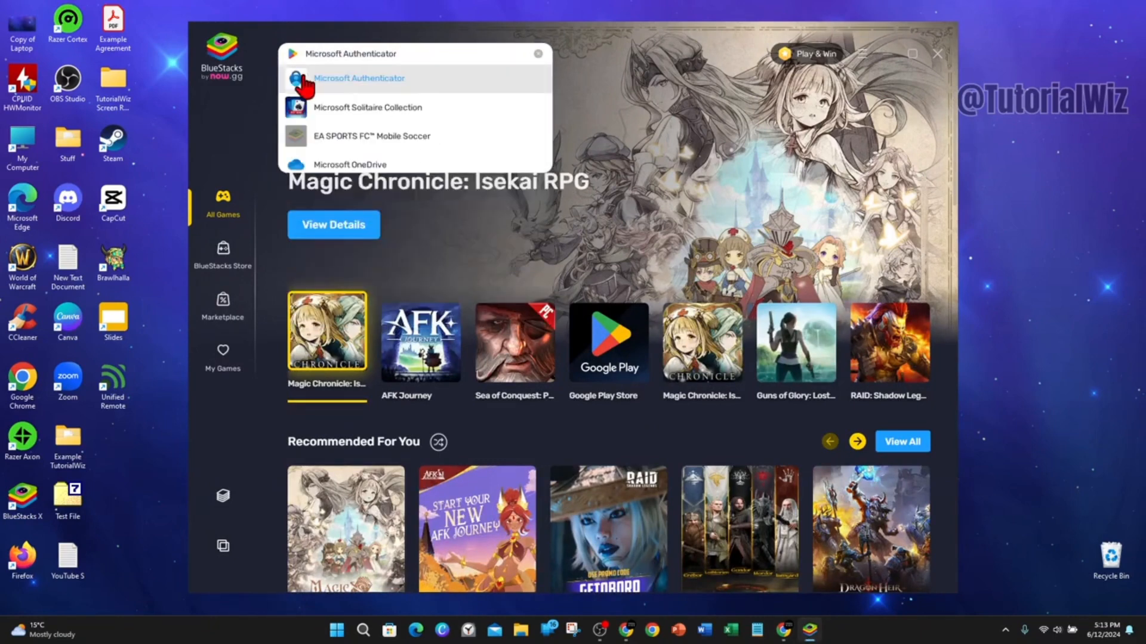
left_click(359, 79)
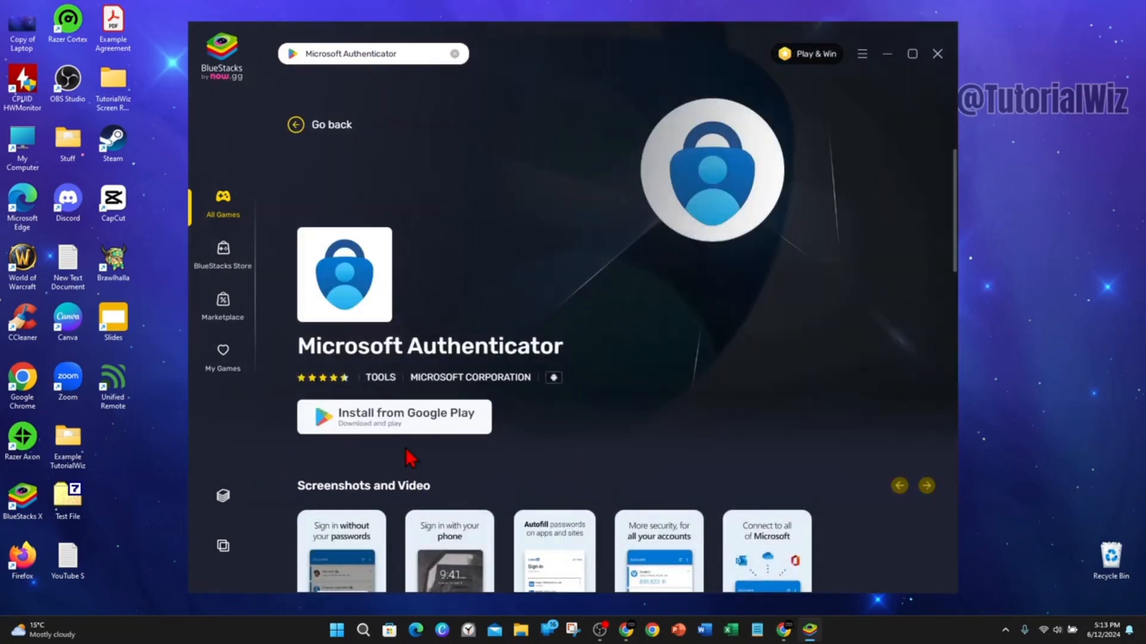
scroll("down", 3)
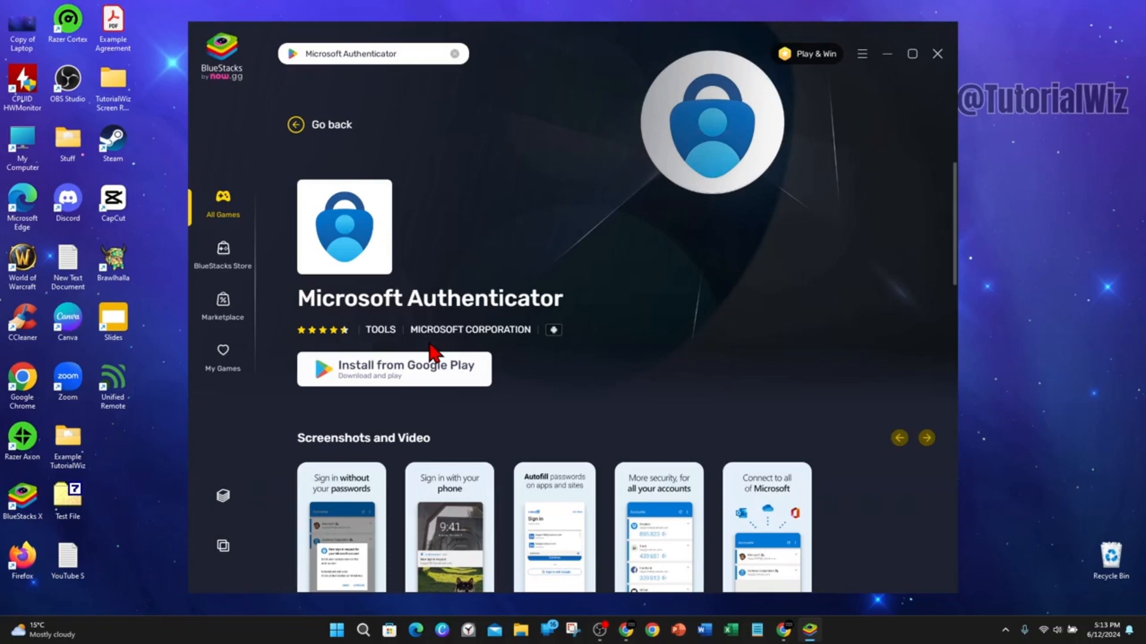
mouse_move(558, 365)
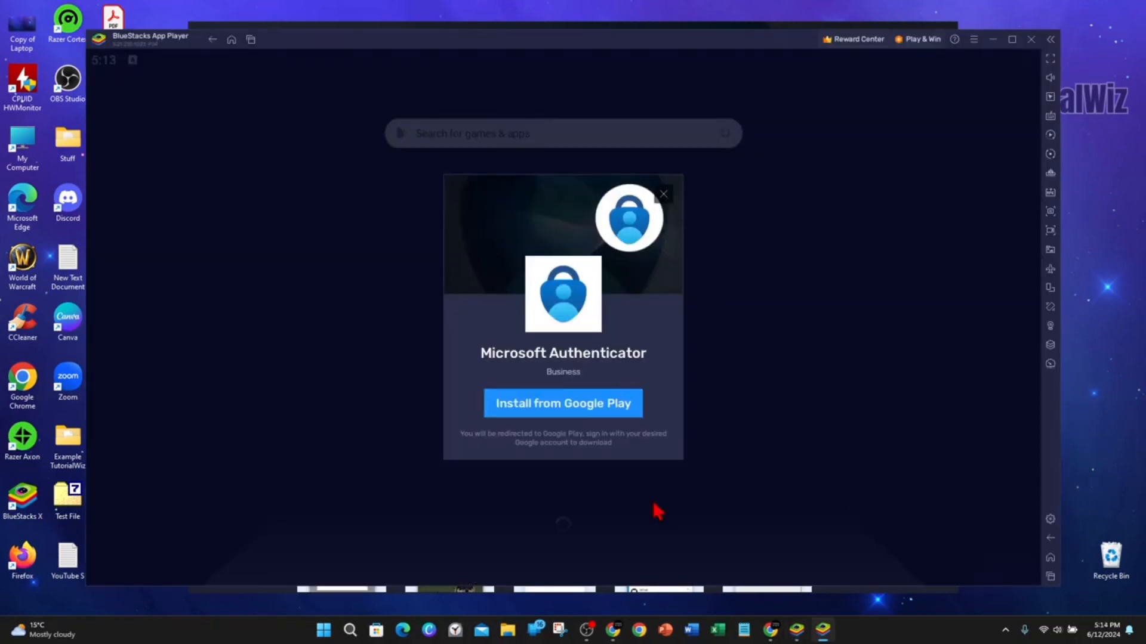
Step: Choose 'Install from Google Play' for Microsoft Authenticator and start Google Play sign-in
left_click(662, 194)
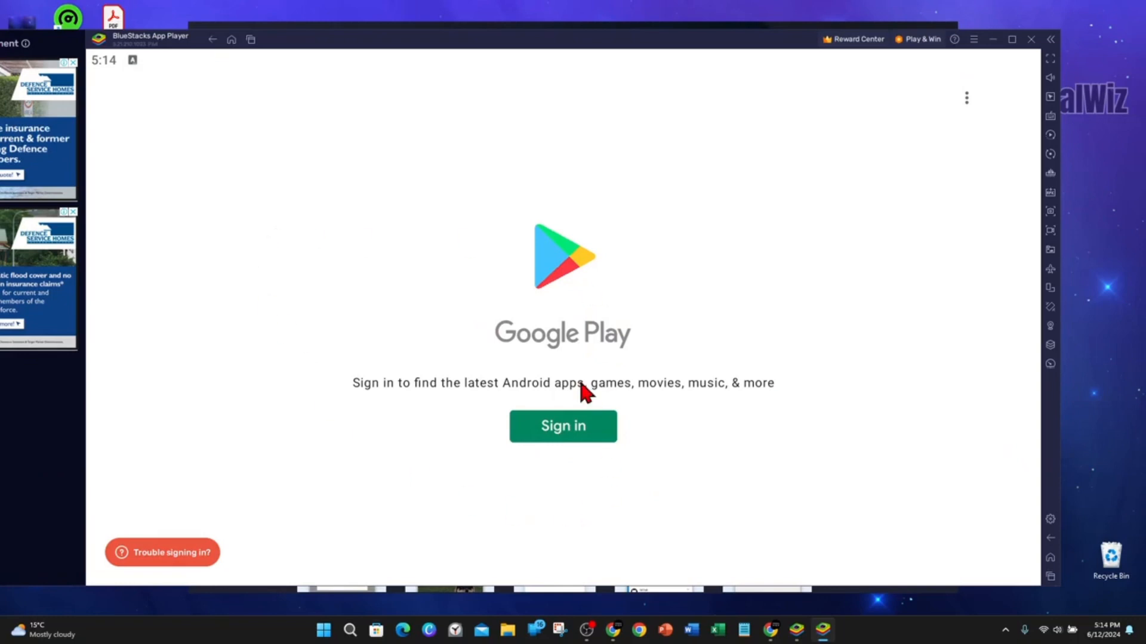
mouse_move(621, 399)
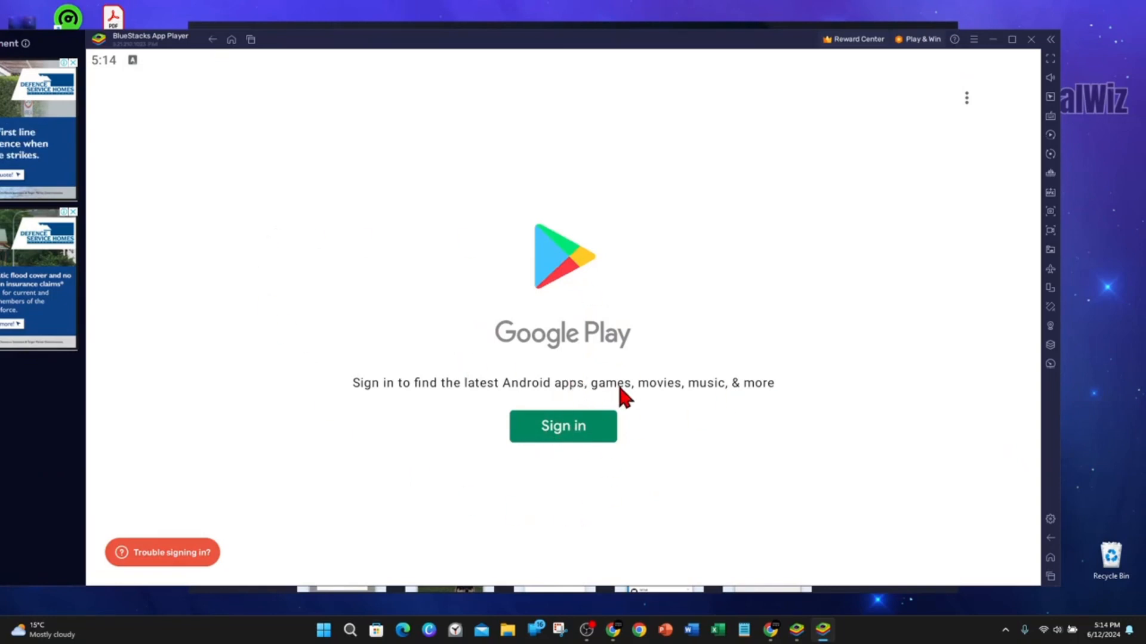
left_click(562, 426)
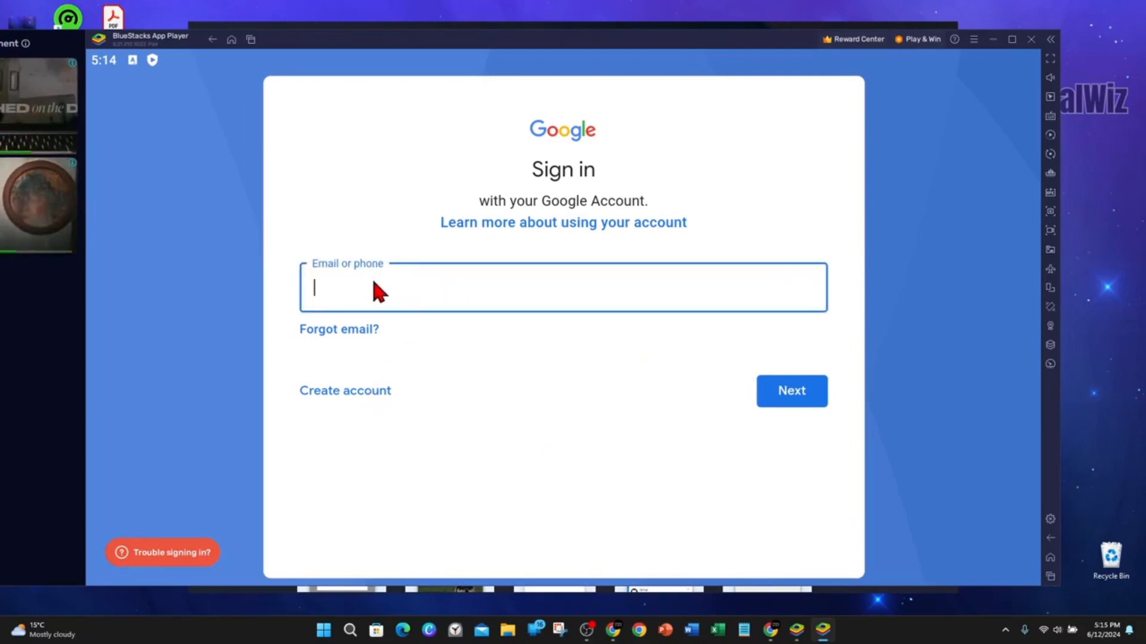
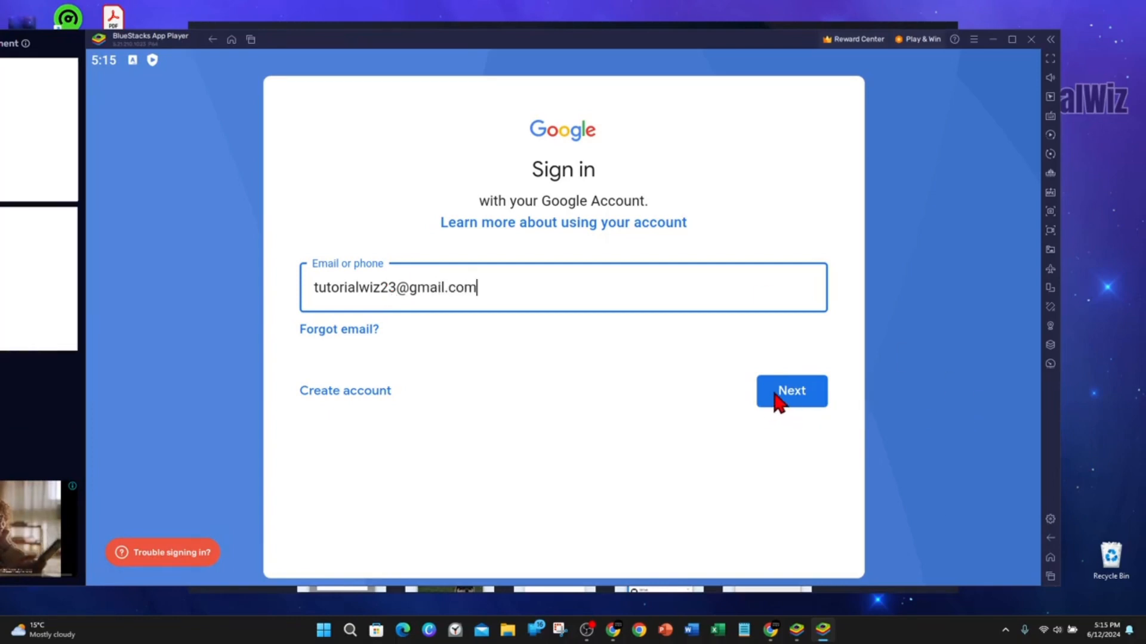
Step: Enter the Google account email (tuto…gmail.com) and password, submitting each with Next
left_click(790, 391)
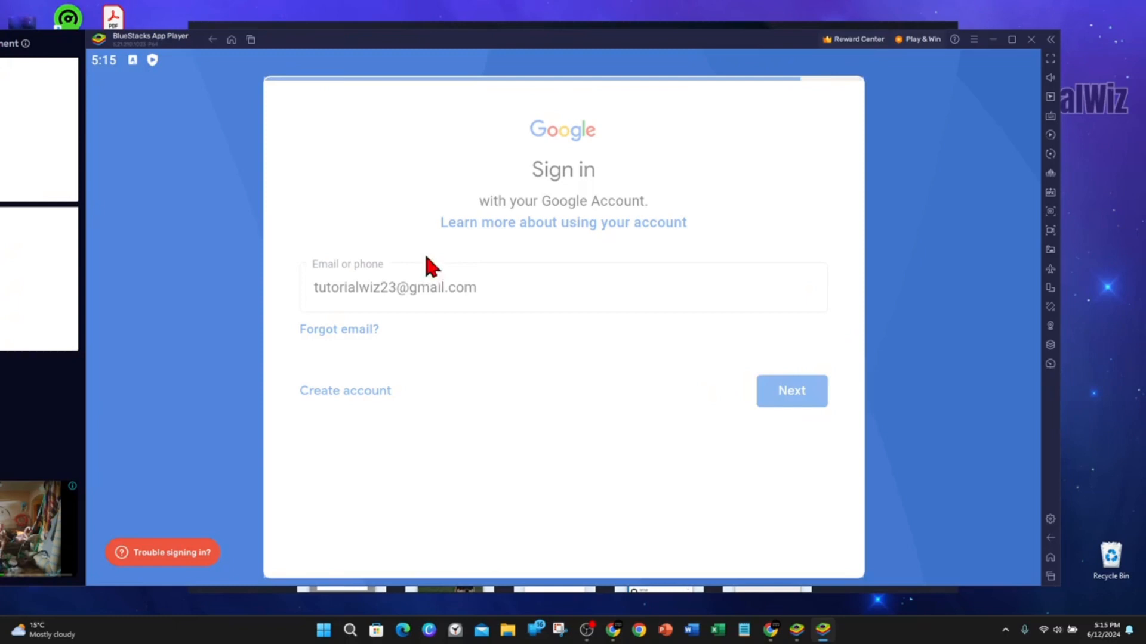
left_click(790, 391)
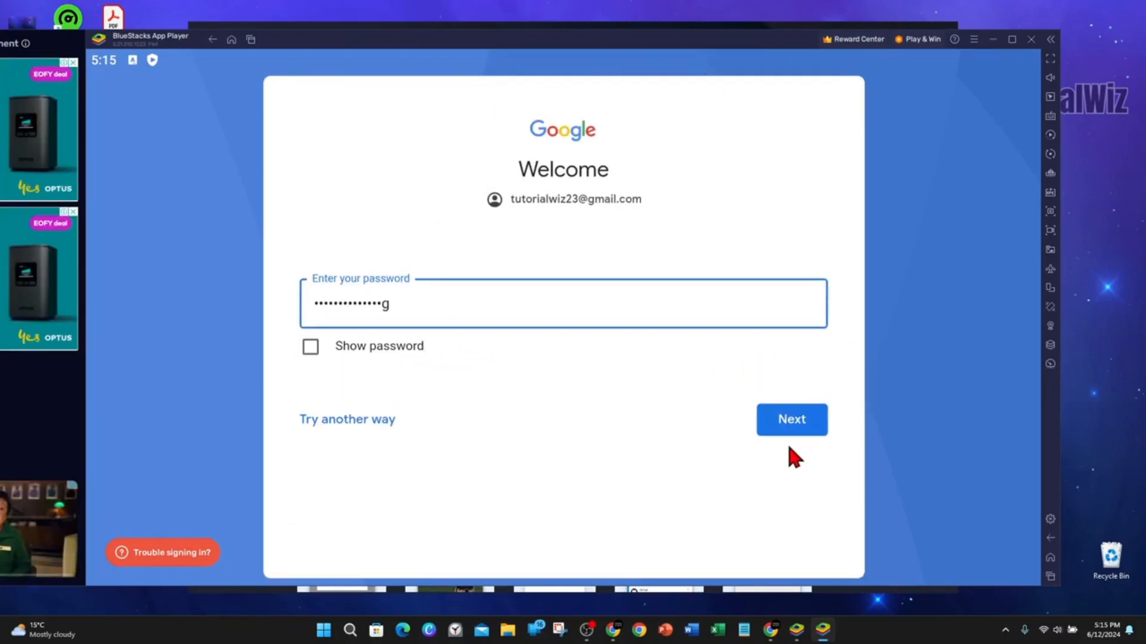
left_click(790, 418)
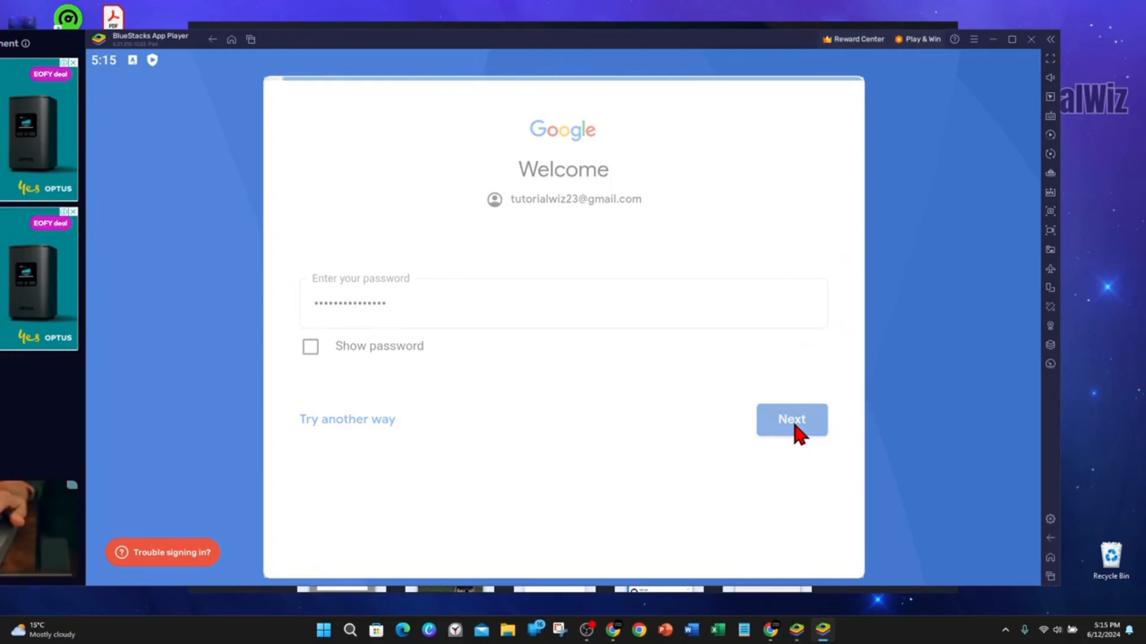
mouse_move(537, 430)
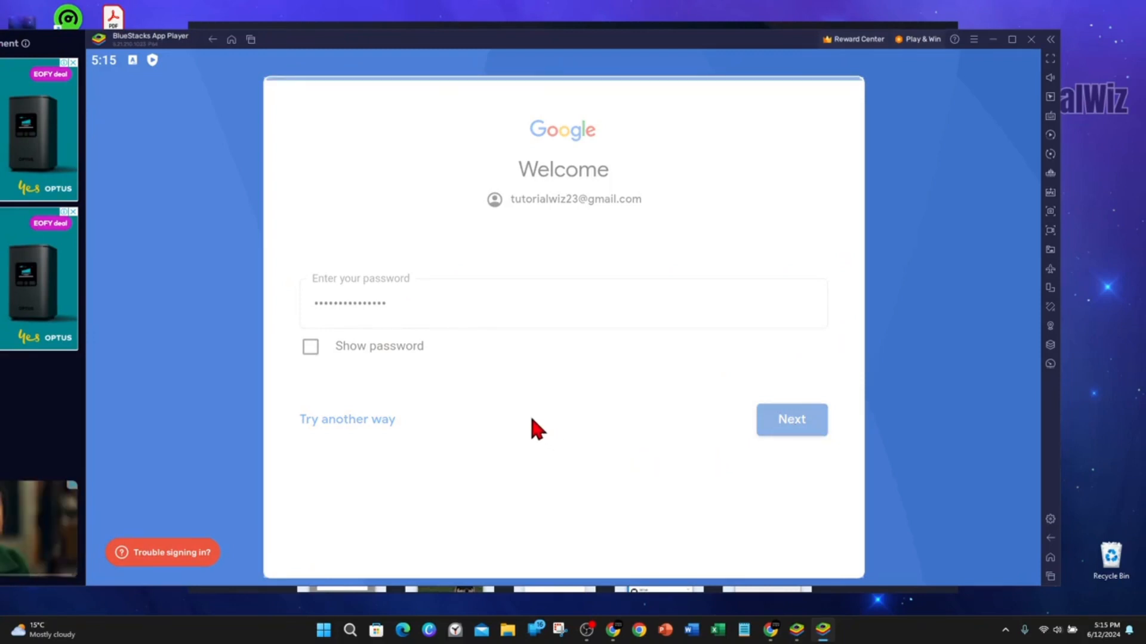
Step: Complete 2-Step Verification by requesting a text-message code and submitting the received digits
left_click(790, 419)
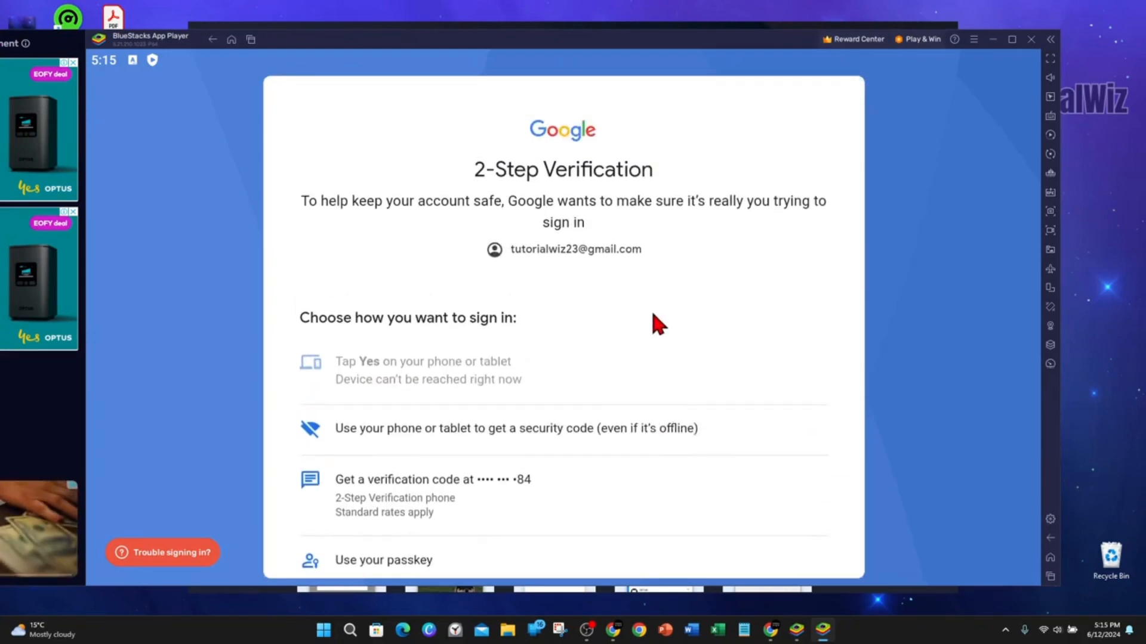
scroll("down", 3)
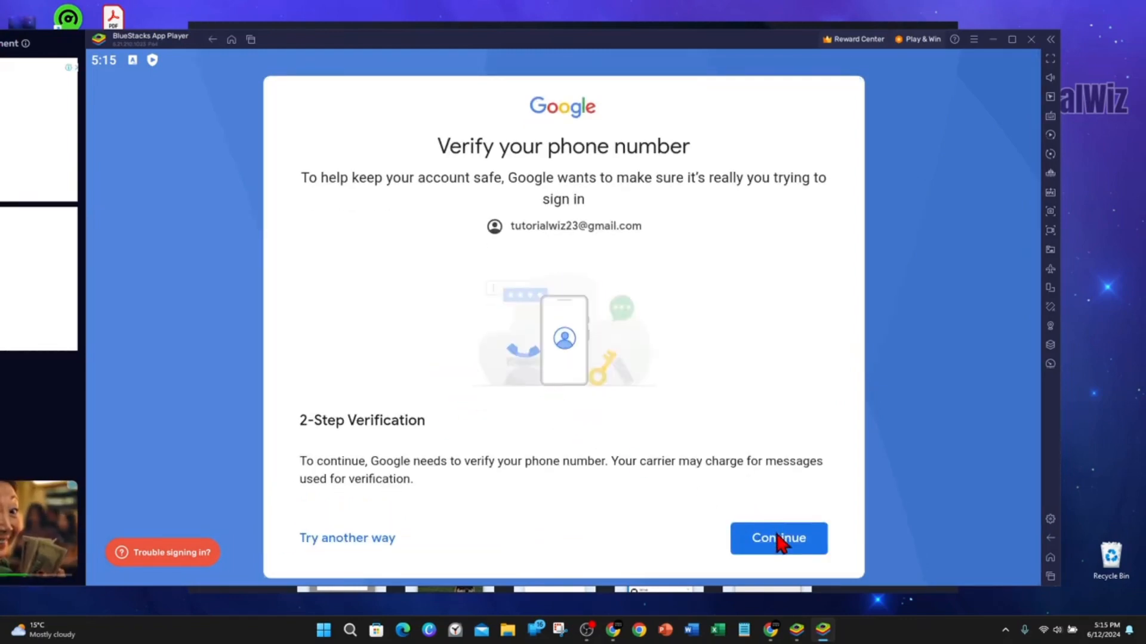
left_click(777, 538)
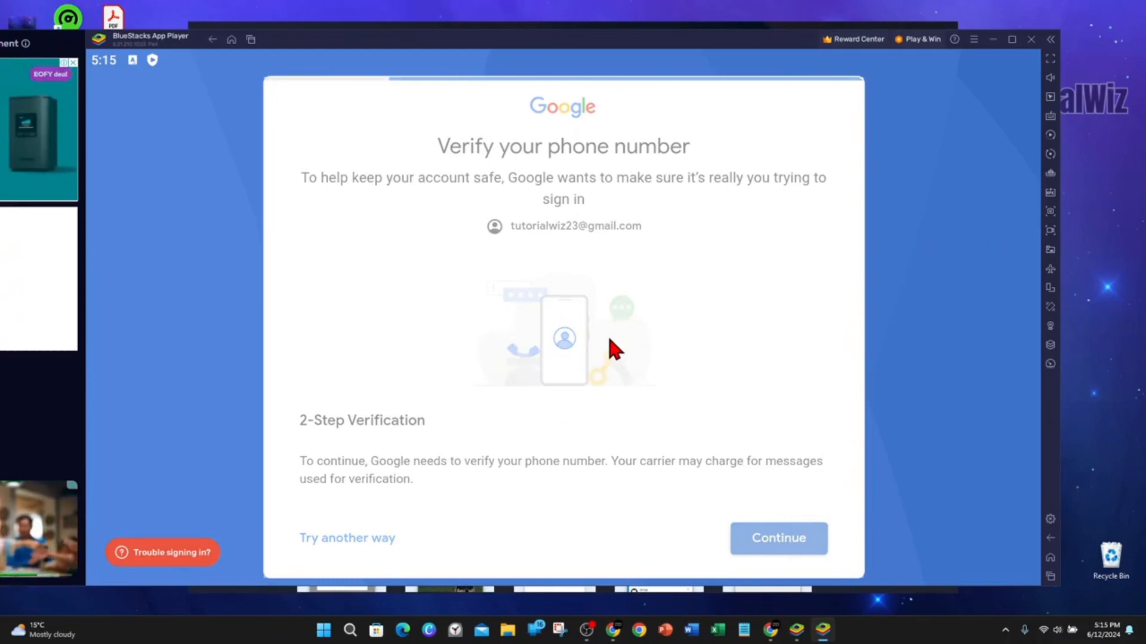
left_click(777, 538)
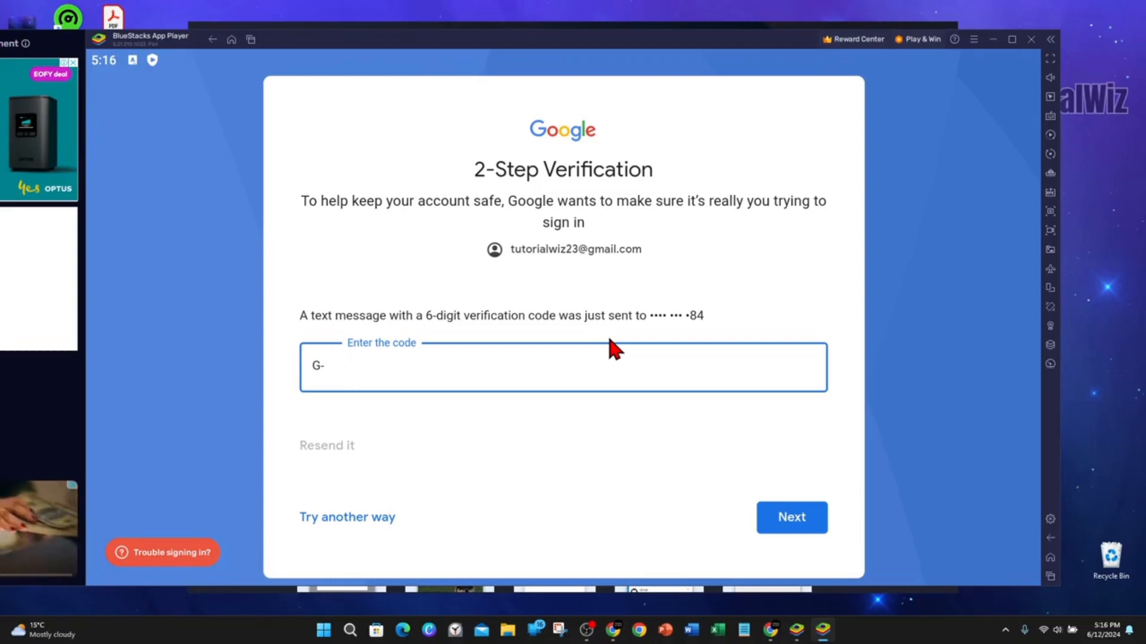
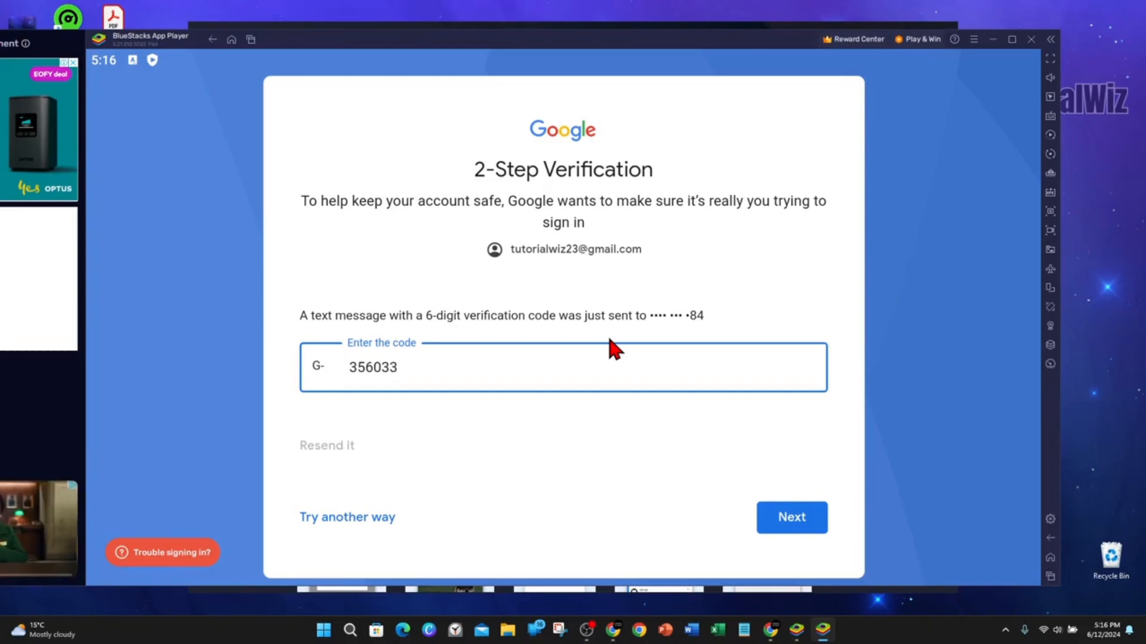
left_click(792, 516)
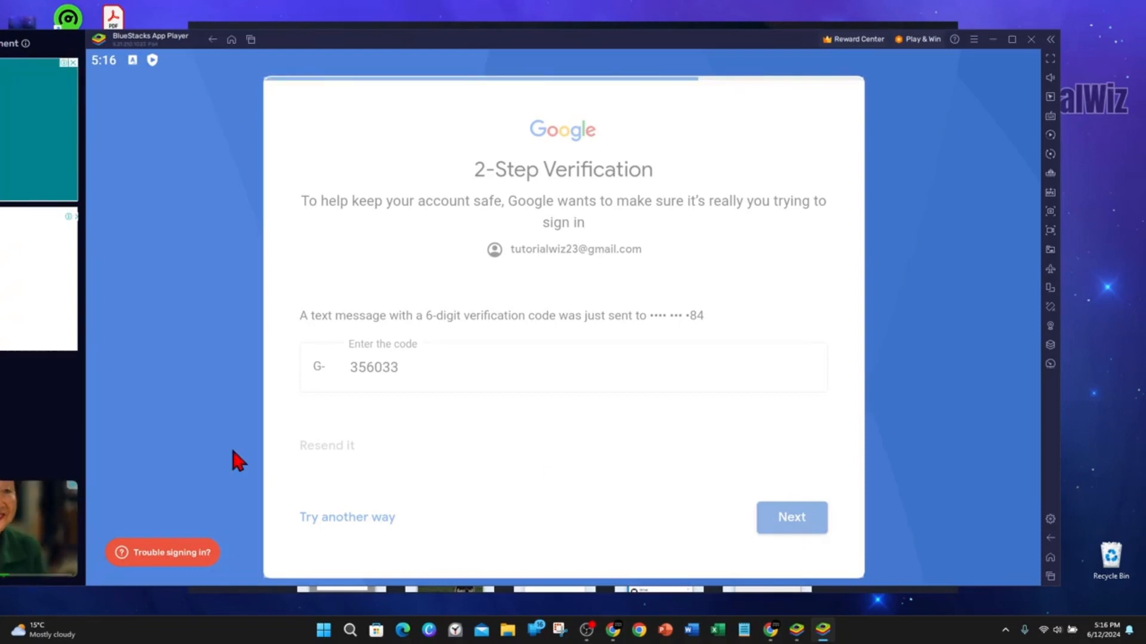
Step: Agree to the Google Welcome terms and accept the Google services settings
left_click(790, 517)
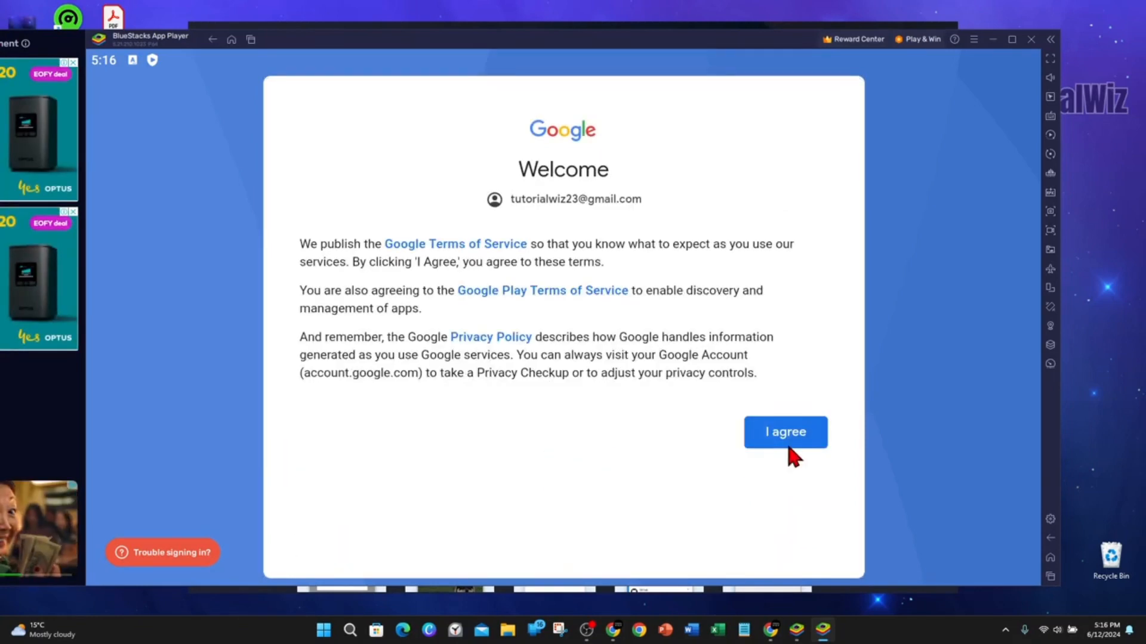
left_click(786, 432)
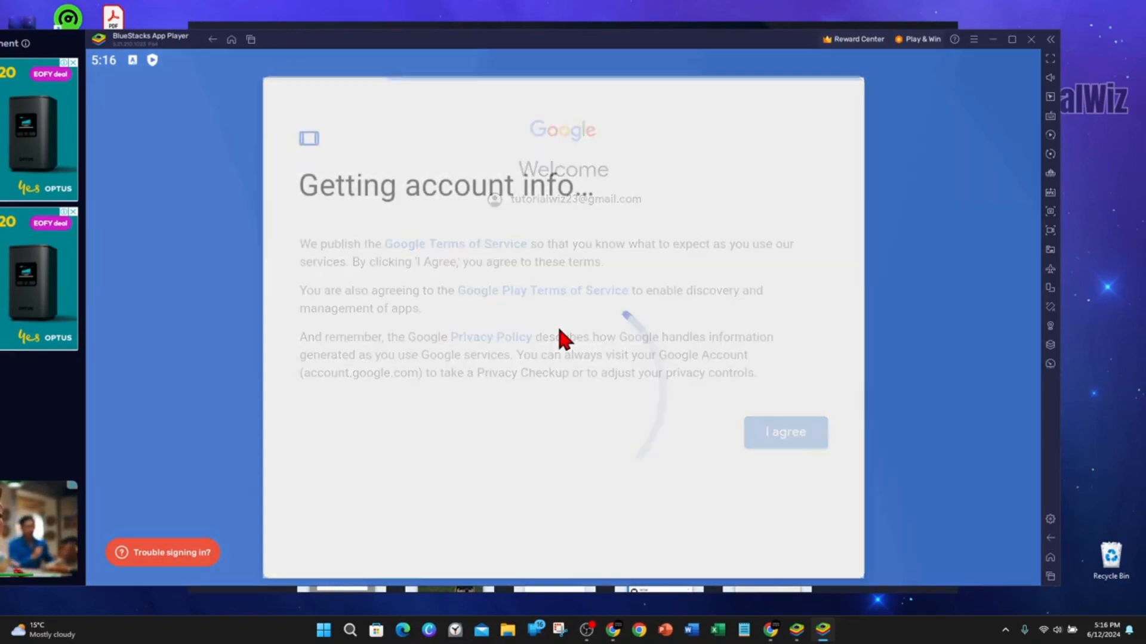
left_click(786, 432)
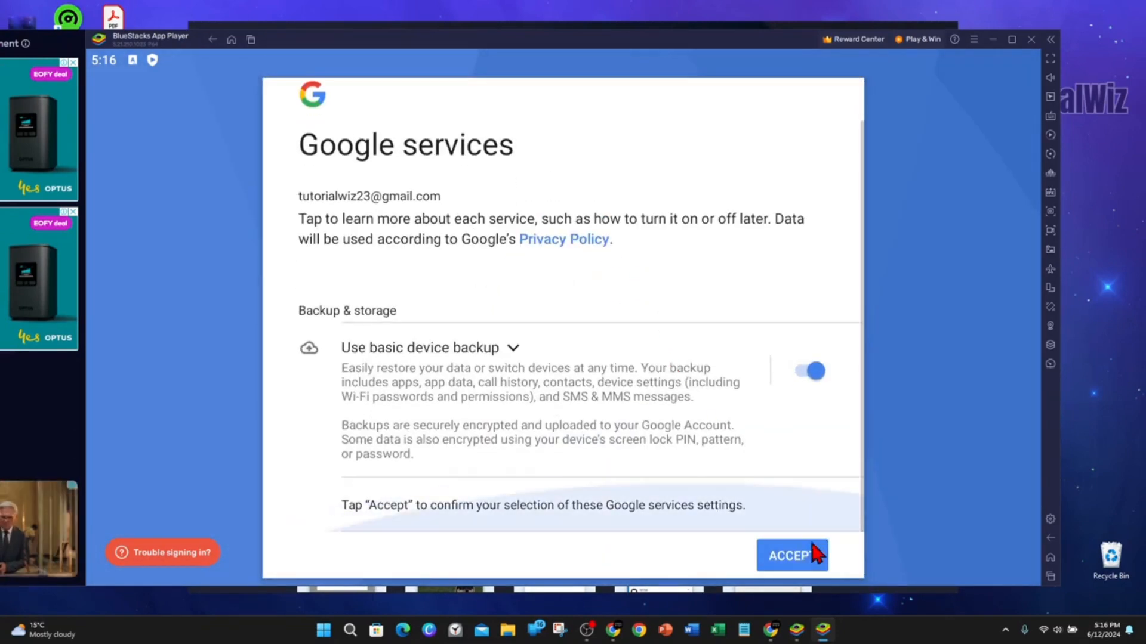
left_click(791, 555)
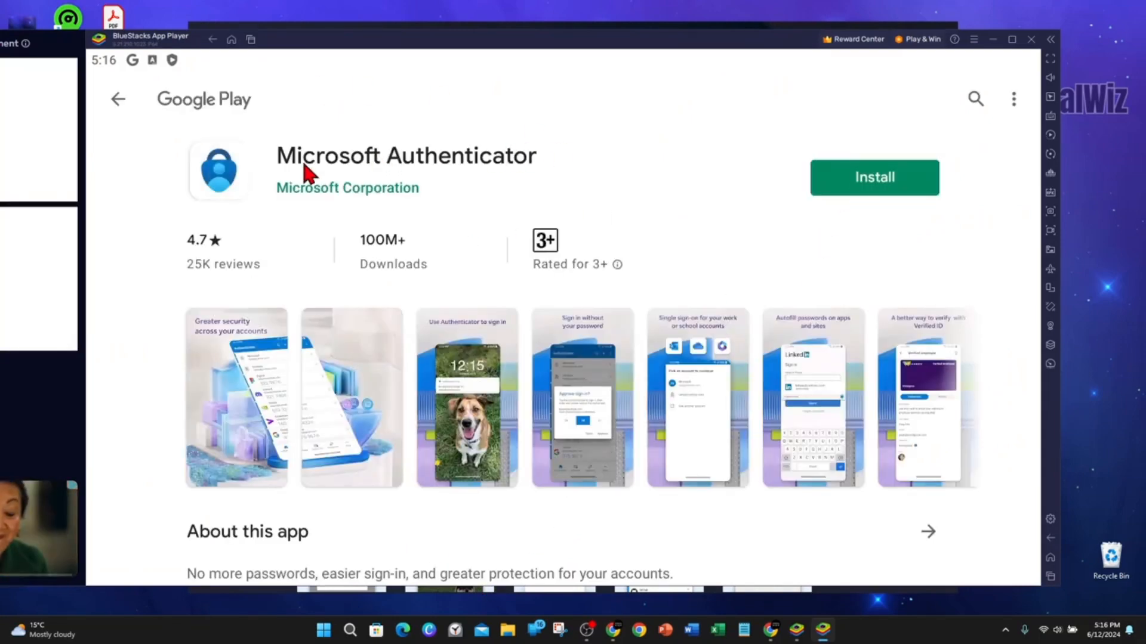
Step: Start installing Microsoft Authenticator (58.12 MB) from its Play Store page
left_click(873, 177)
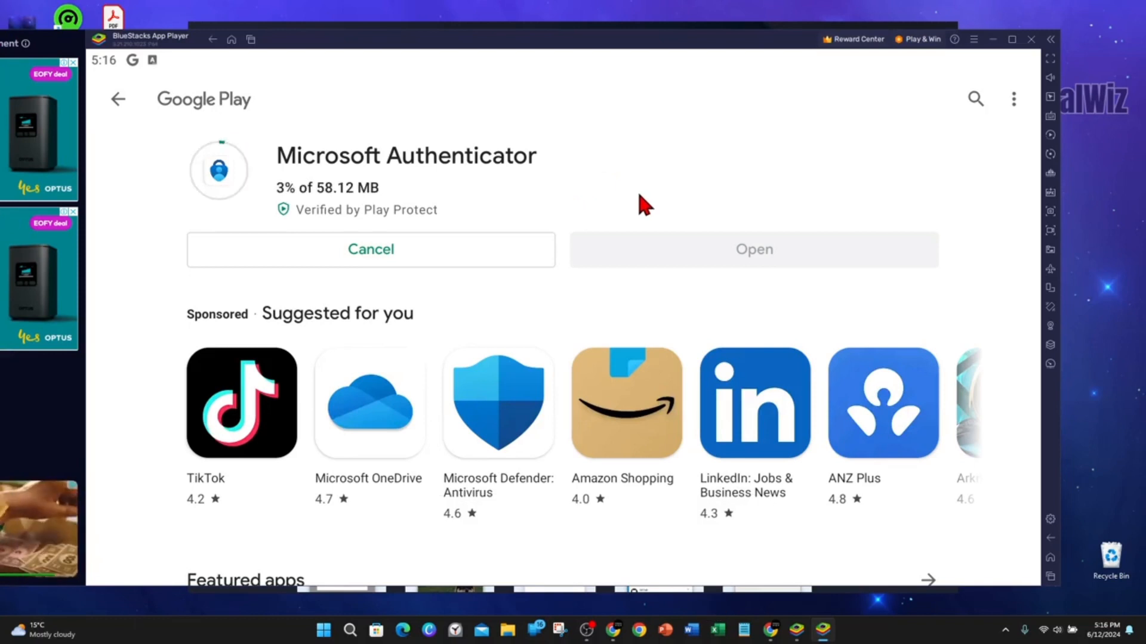
mouse_move(414, 203)
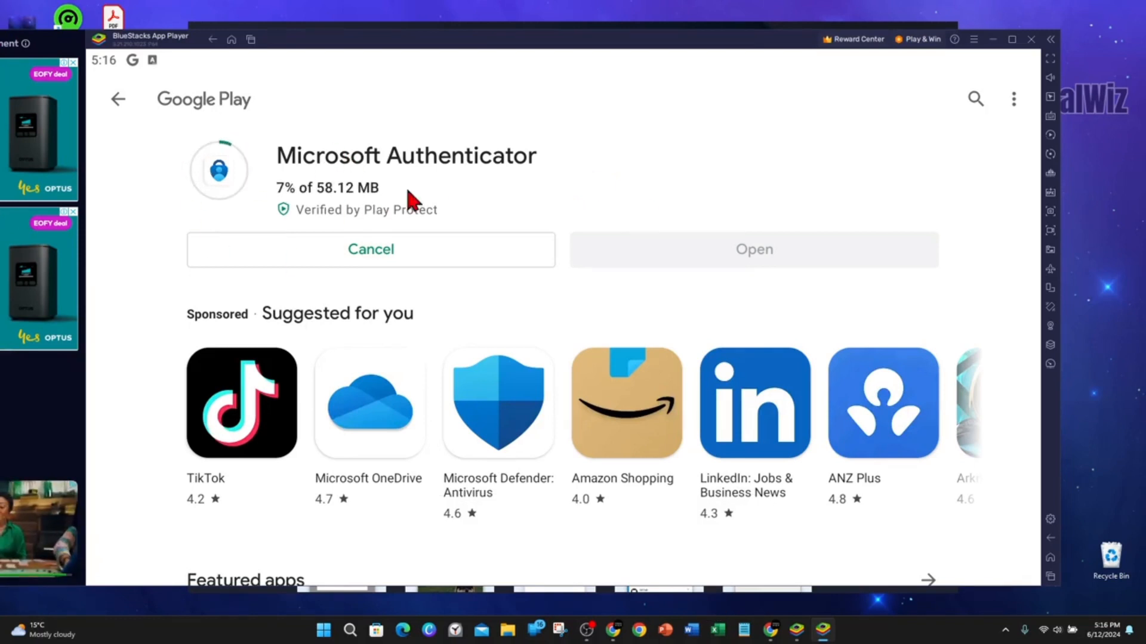